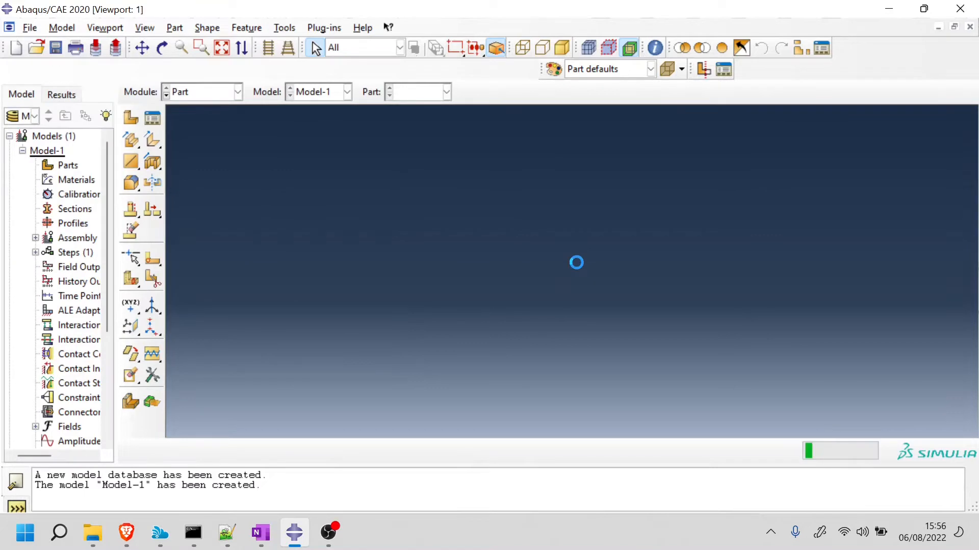
Switch back to the Abaqus window showing the beam with Job-1 completed.
{"action": "left_click", "coordinate": [30, 27]}
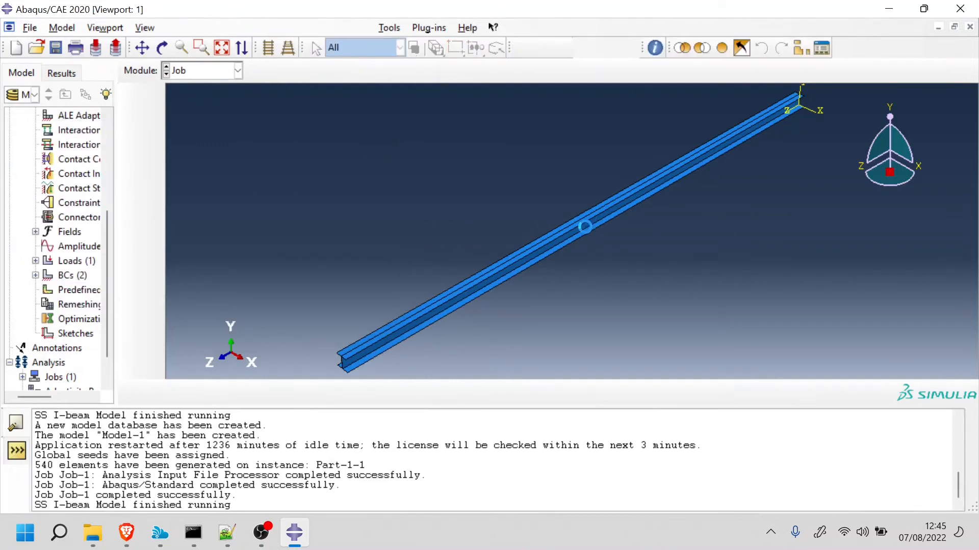
{"action": "left_click", "coordinate": [226, 534]}
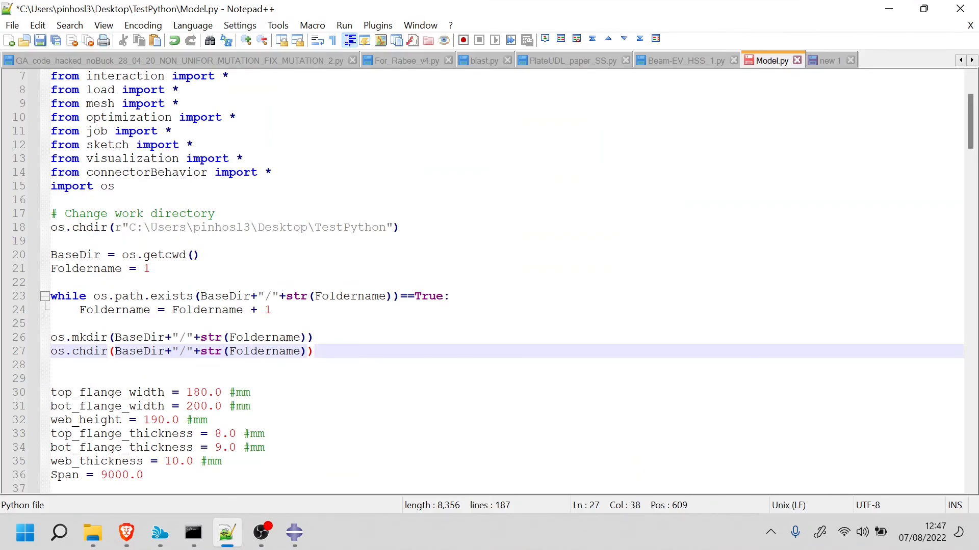
Edit Model.py's folder-finding loop that creates and enters the next numbered folder.
{"action": "left_click", "coordinate": [92, 533]}
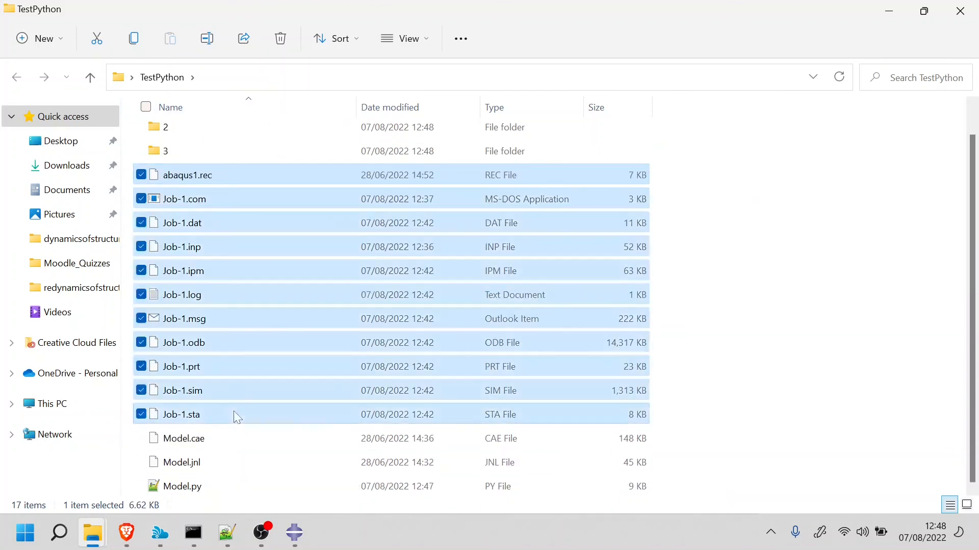